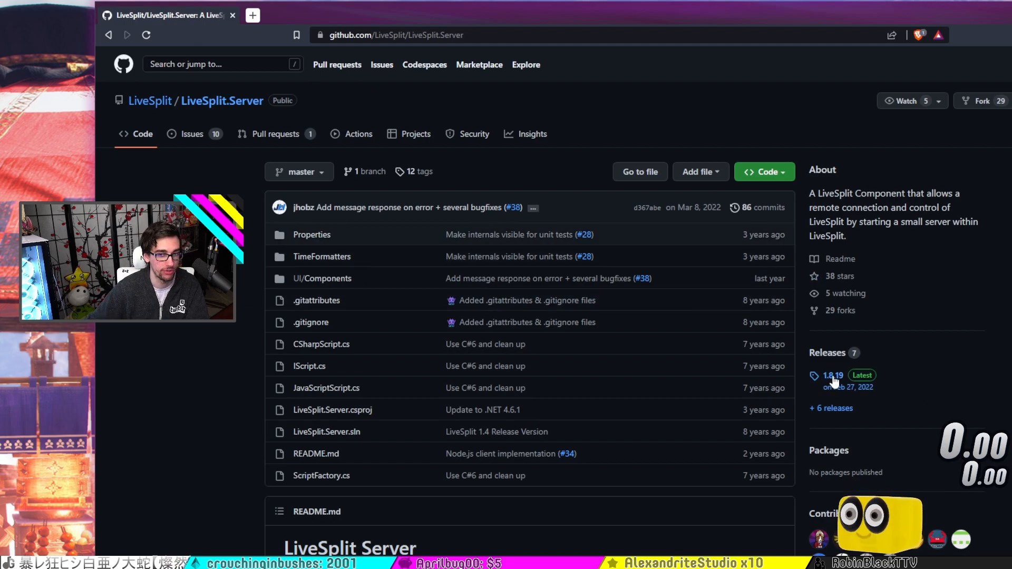
View the LiveSplit.Server 1.8.19 release and its LiveSplit.Server.zip asset, then return to the repository
left_click(833, 375)
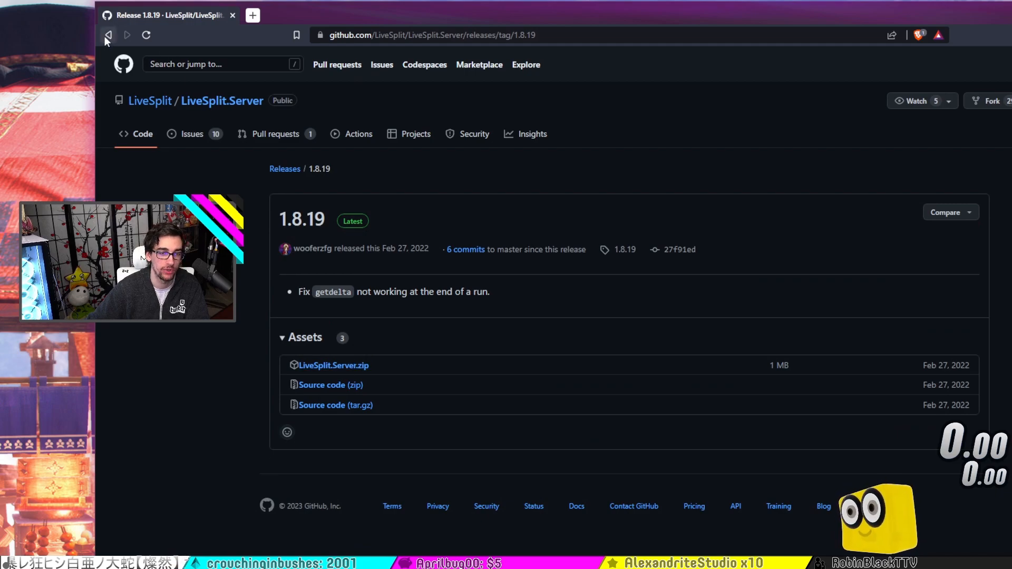
left_click(109, 34)
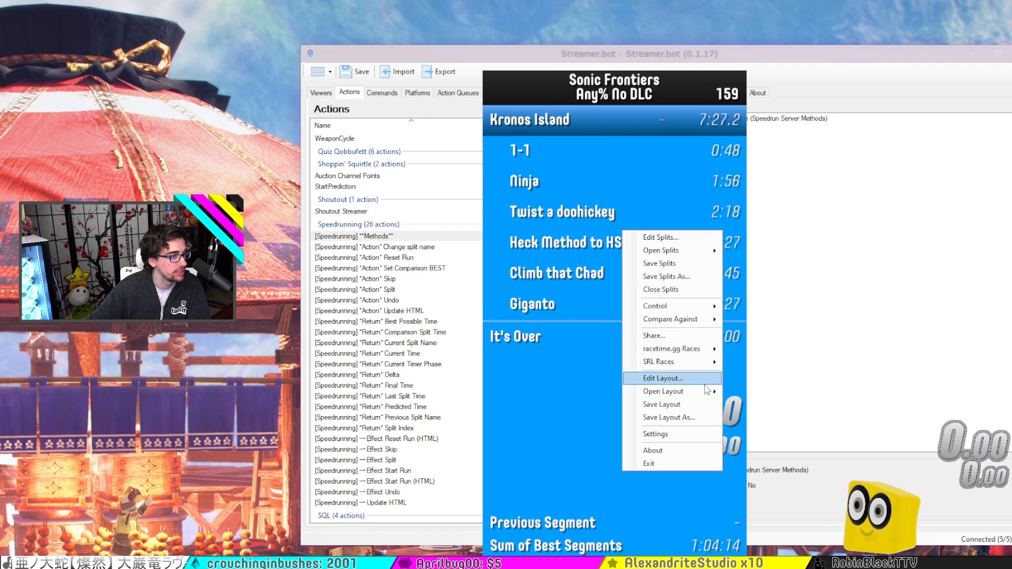
left_click(663, 377)
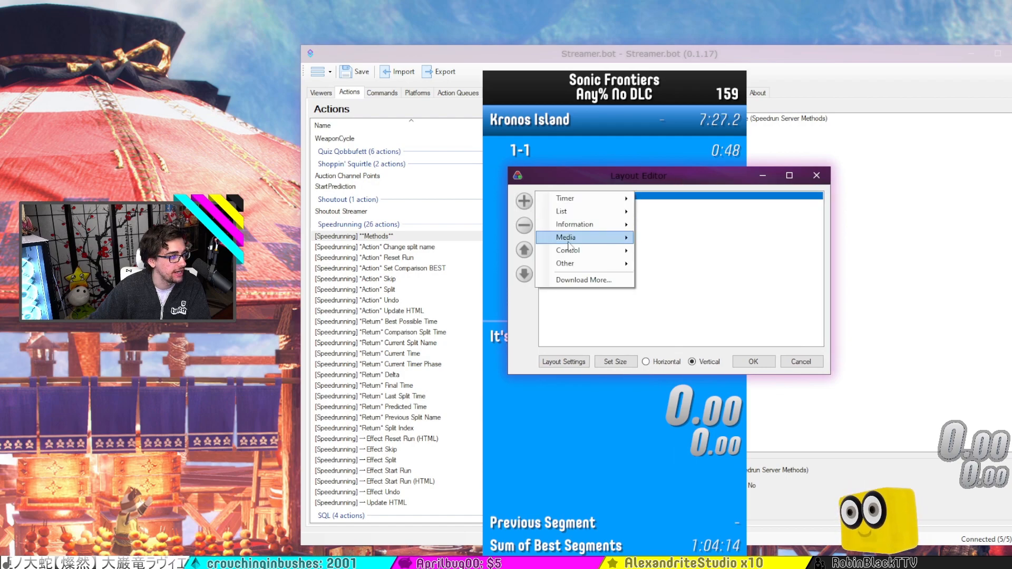
mouse_move(591, 256)
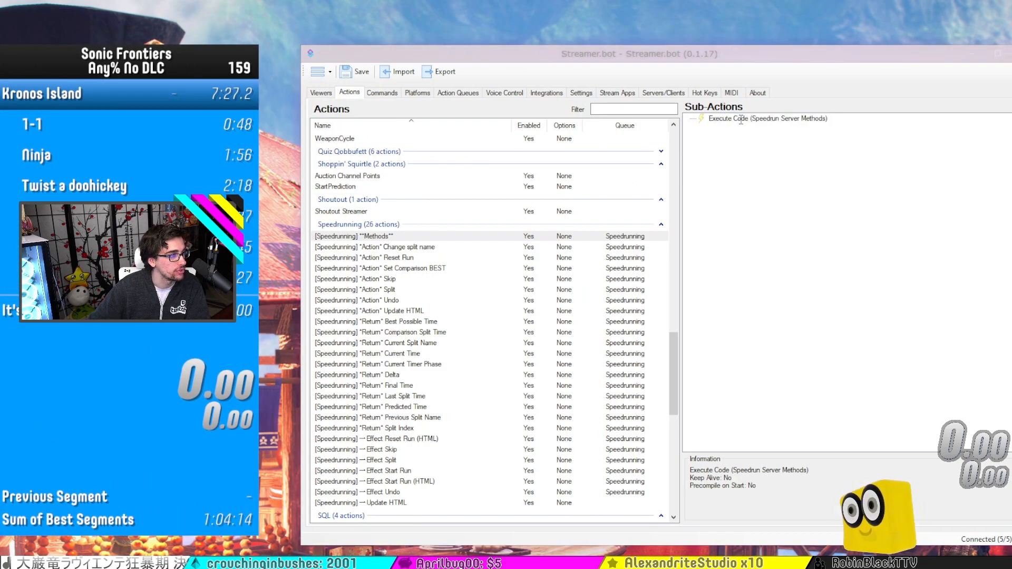
double_click(761, 118)
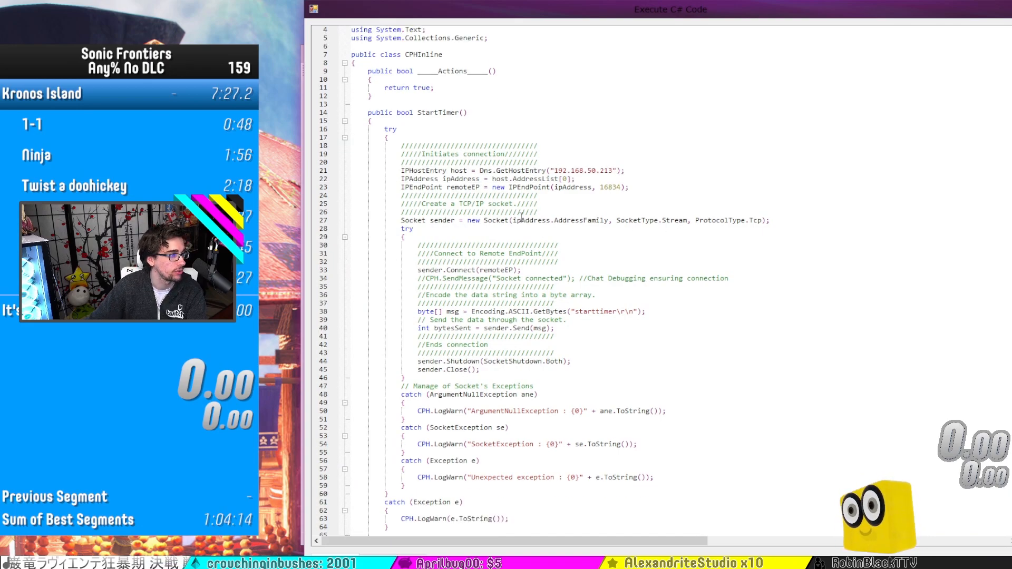
scroll("down", 3)
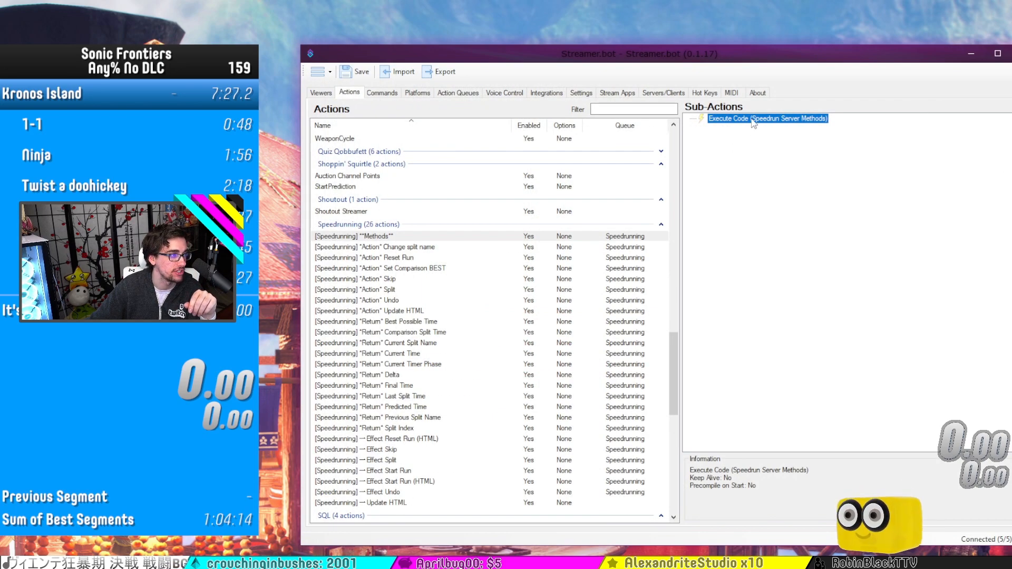
double_click(767, 119)
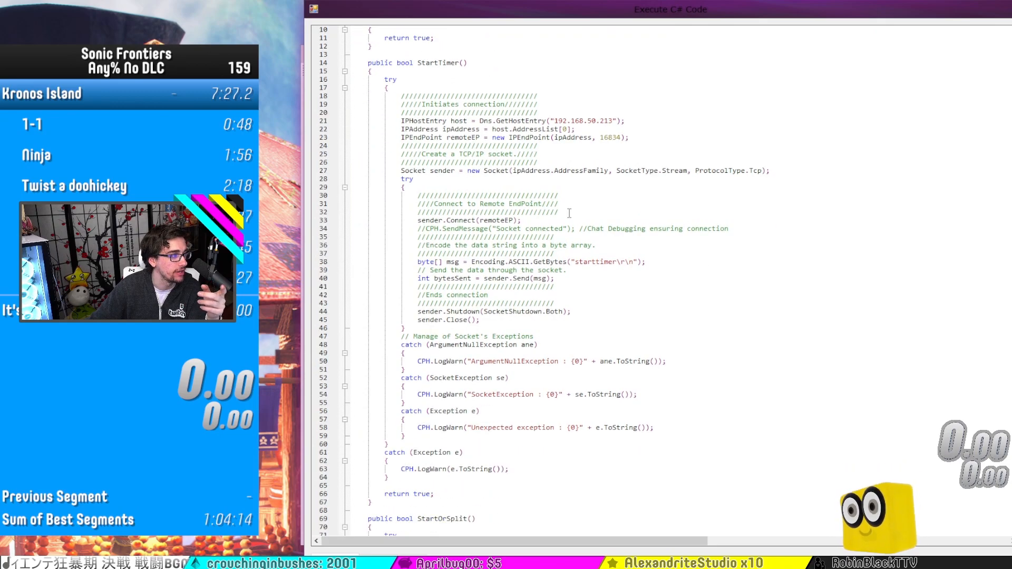
scroll("down", 3)
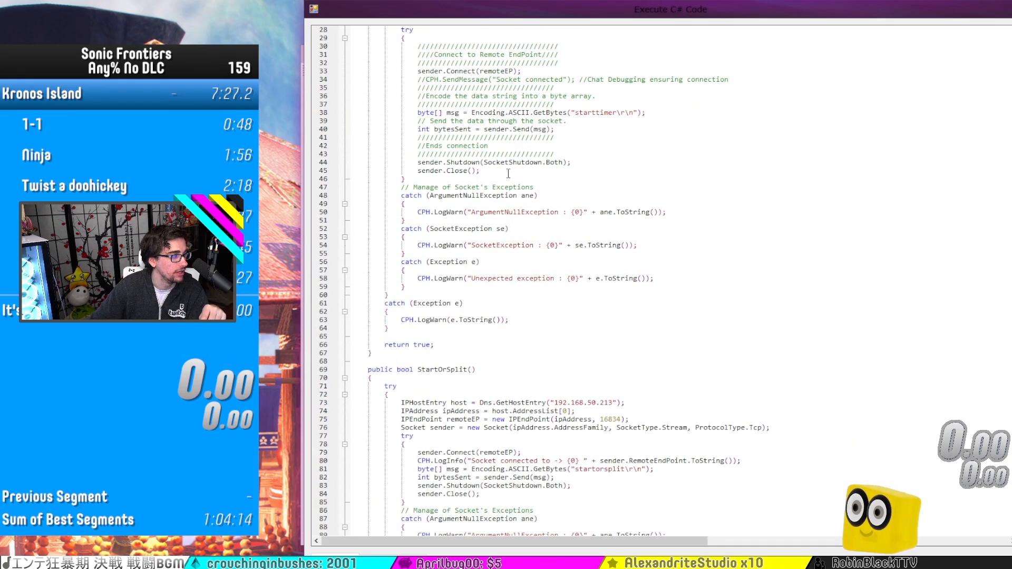
scroll("down", 3)
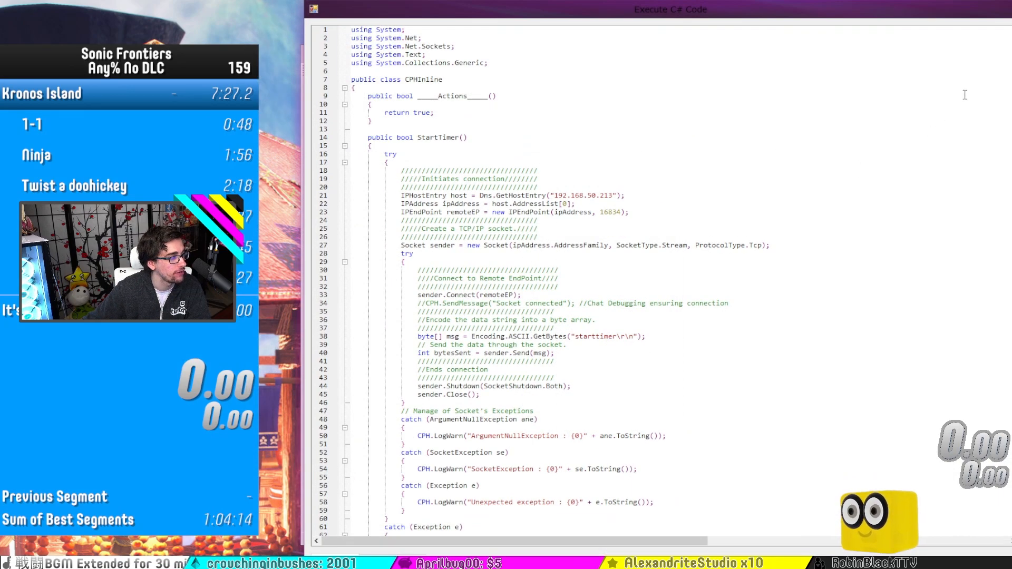
scroll("down", 3)
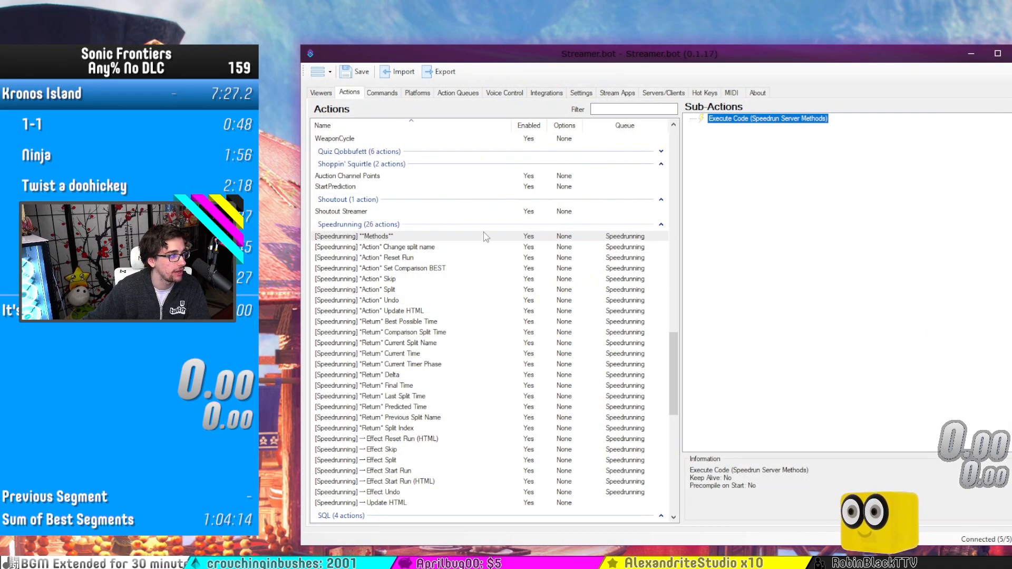
double_click(768, 118)
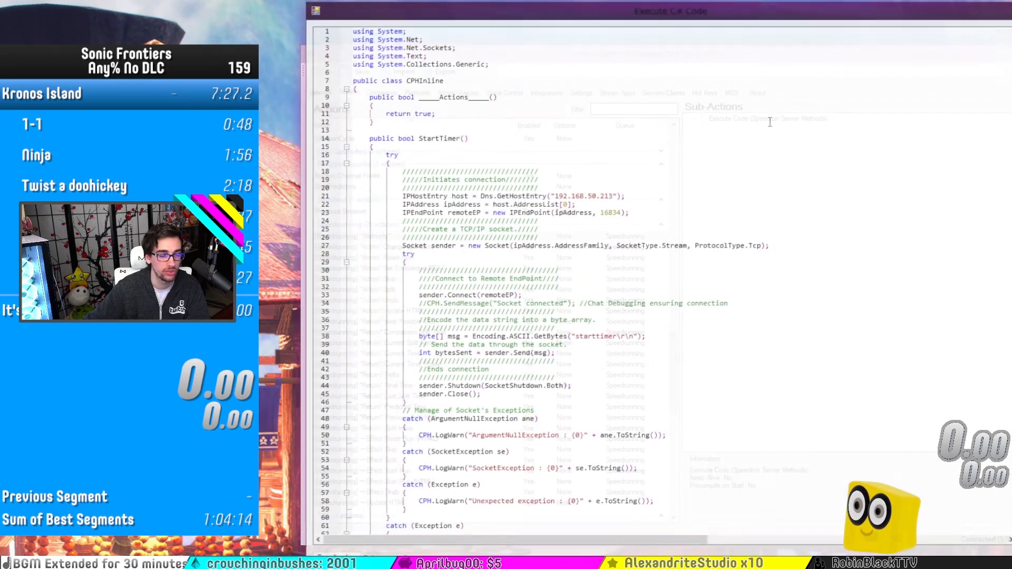
scroll("down", 3)
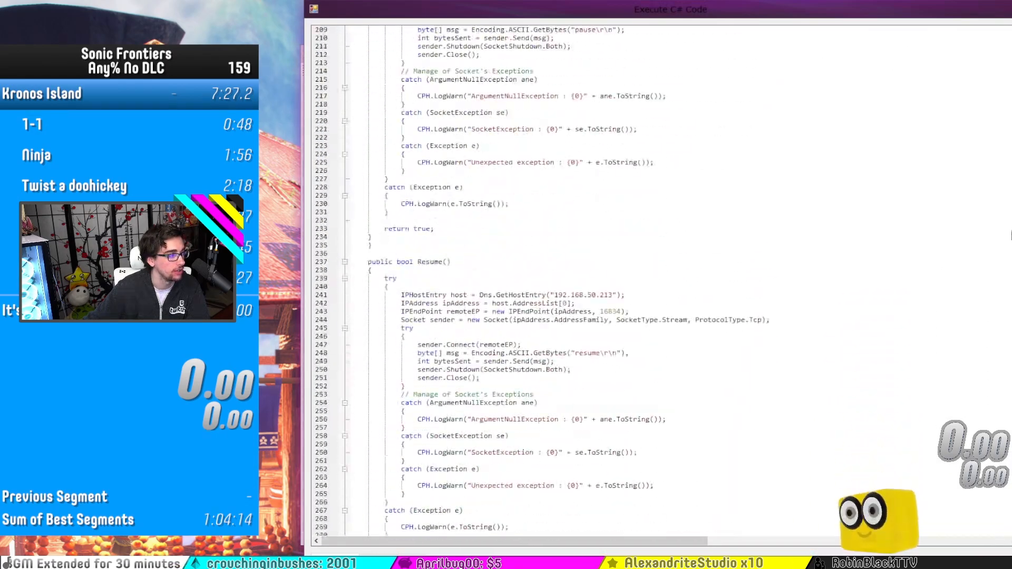
scroll("down", 3)
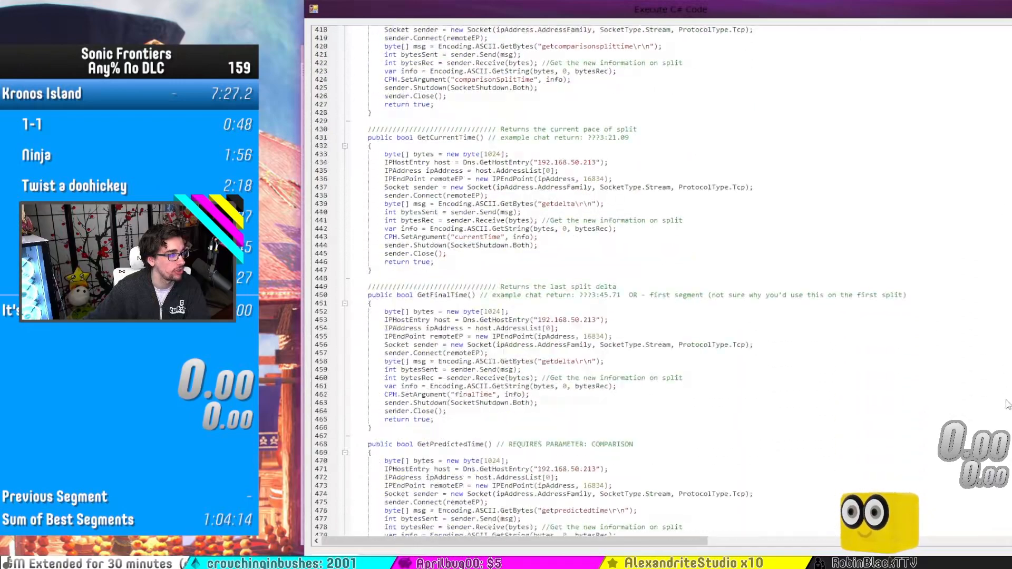
scroll("down", 3)
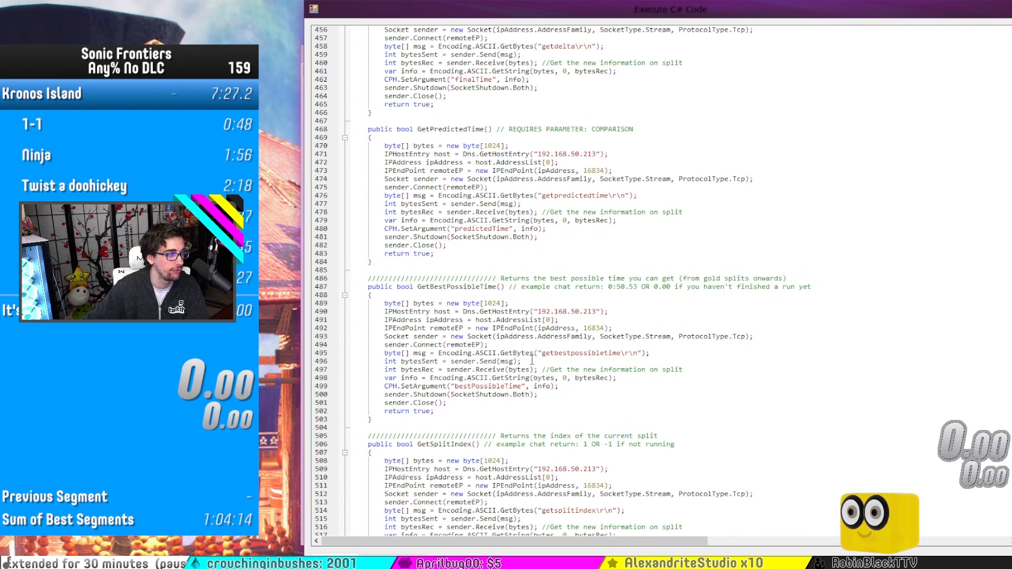
double_click(579, 353)
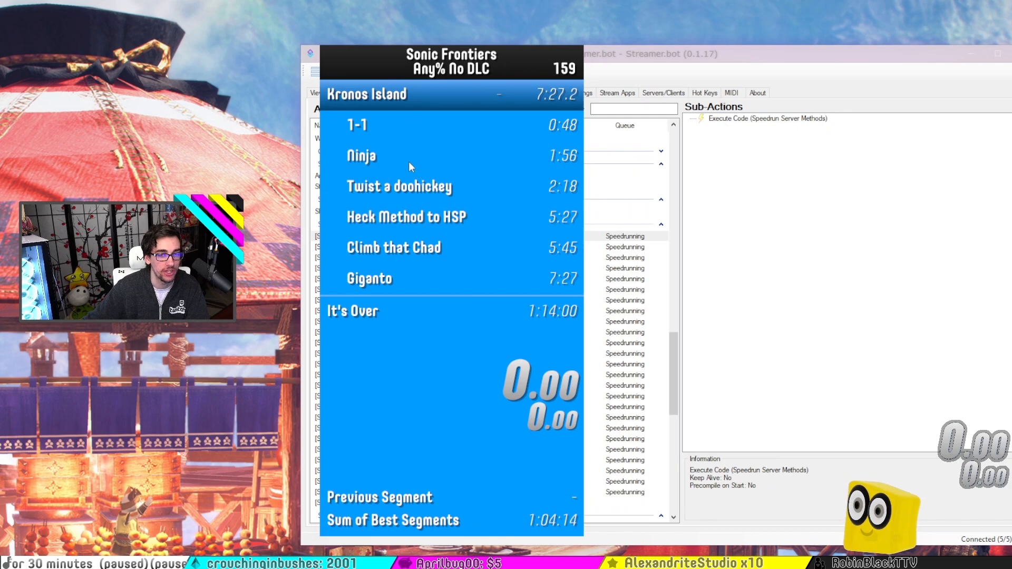
mouse_move(492, 247)
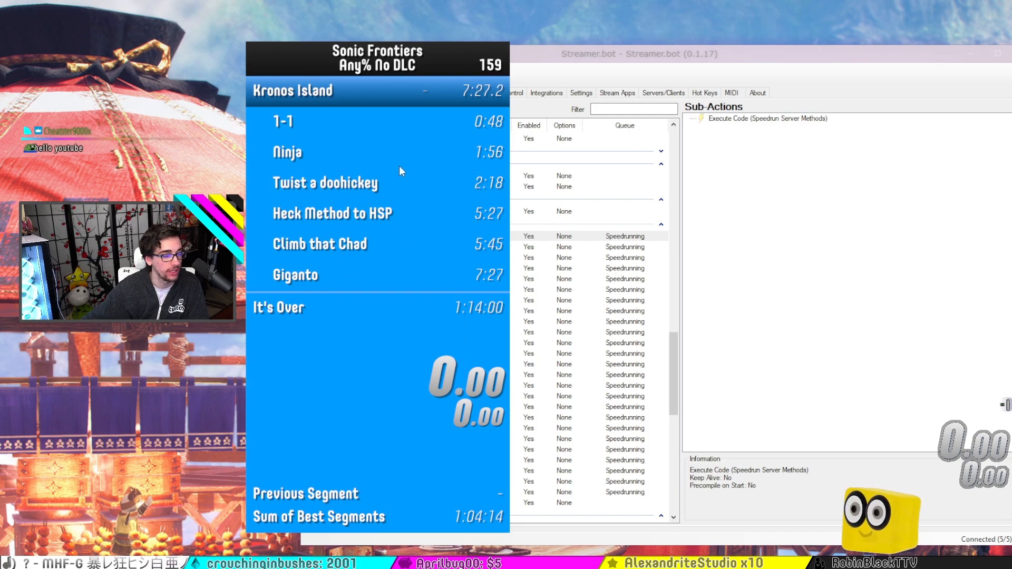
mouse_move(384, 181)
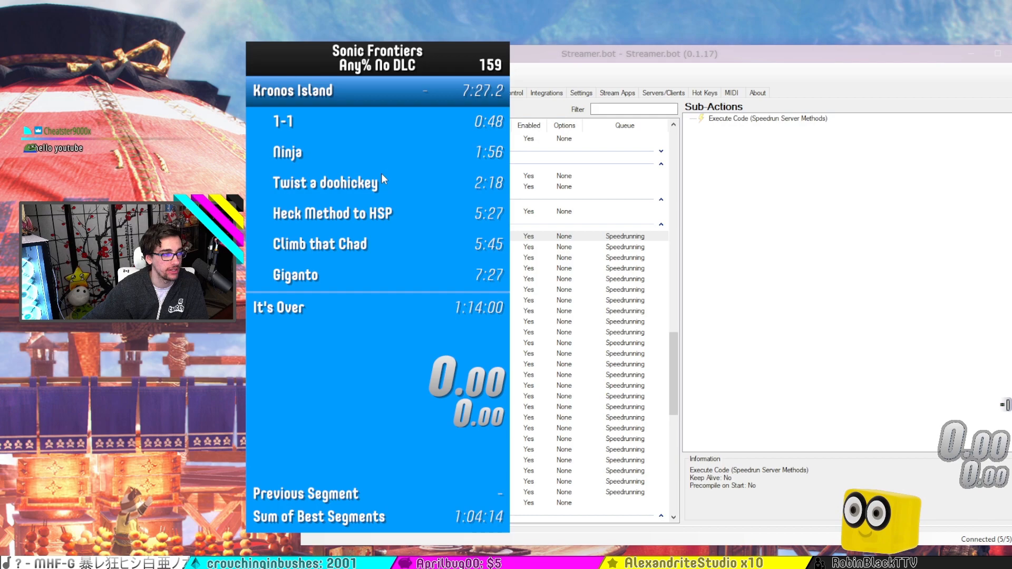
Start LiveSplit's remote control server from the window's Control menu
right_click(382, 182)
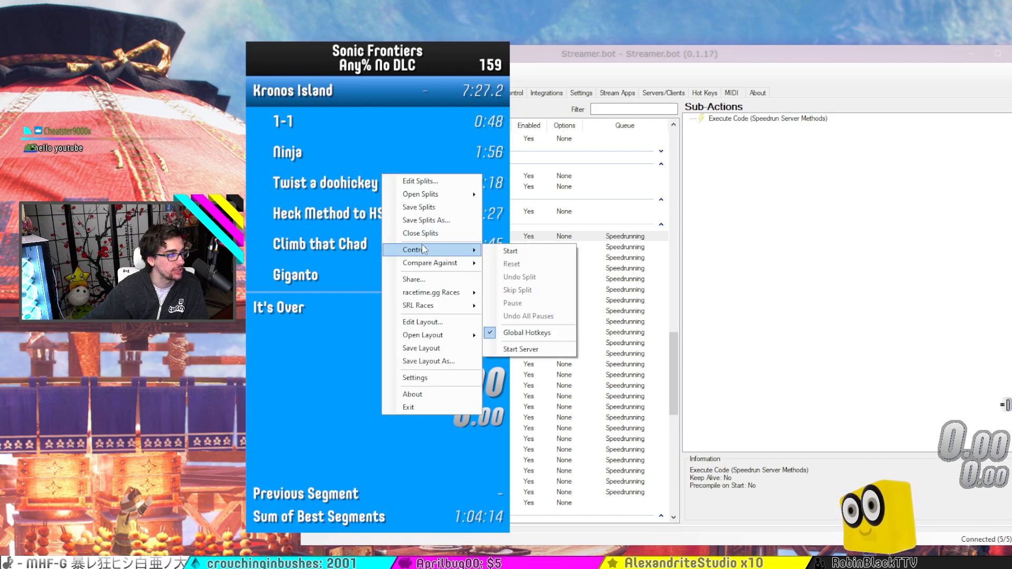
mouse_move(521, 349)
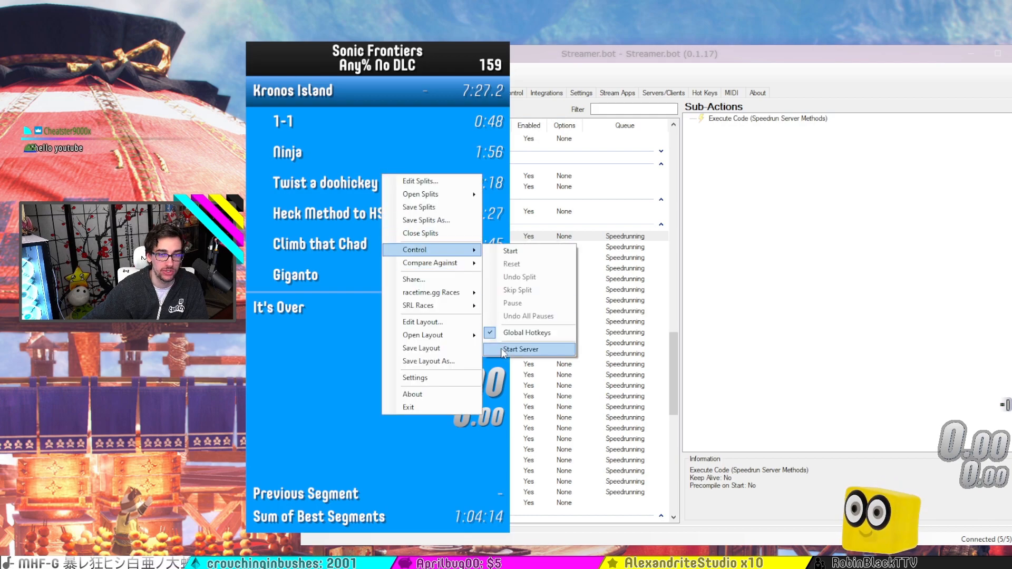
left_click(520, 349)
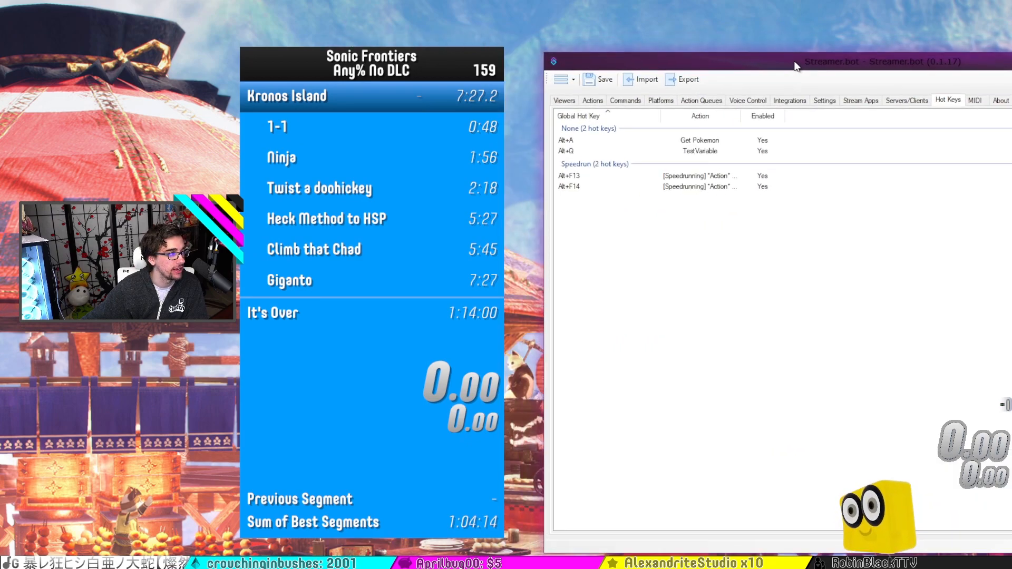
Bring Streamer.bot forward and show its Actions list with the Speedrunning actions
left_click(681, 174)
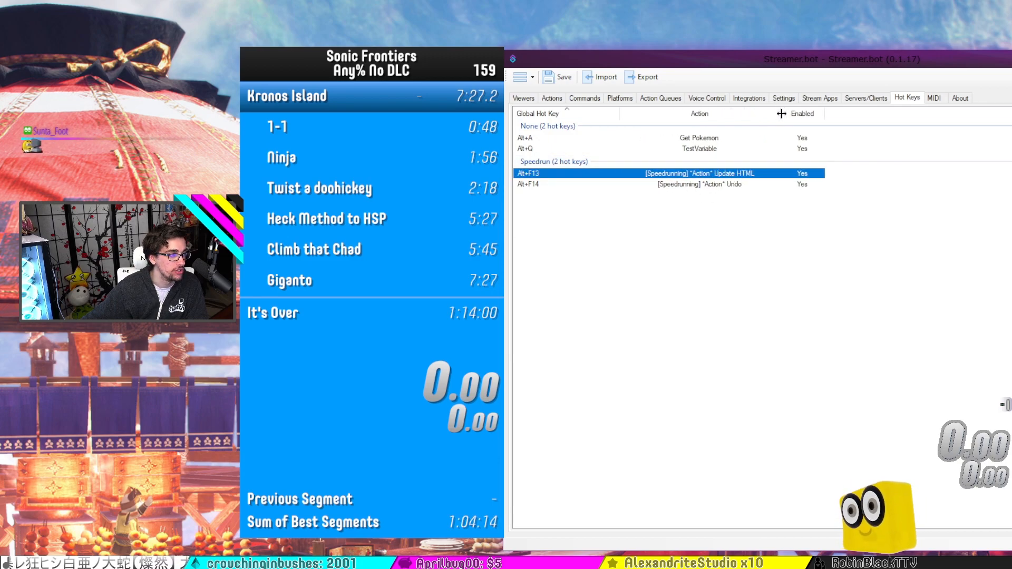
left_click(551, 98)
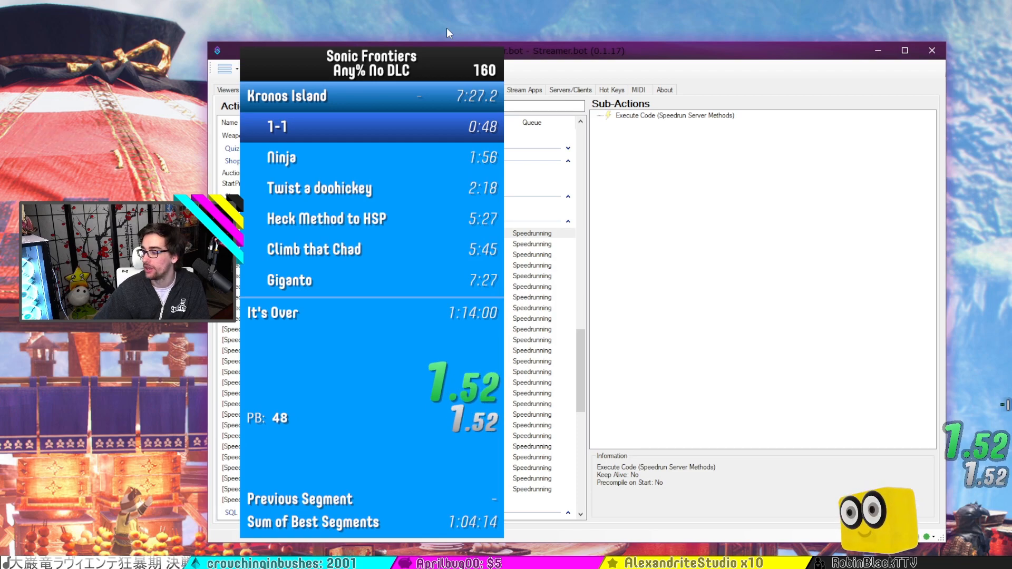
mouse_move(449, 102)
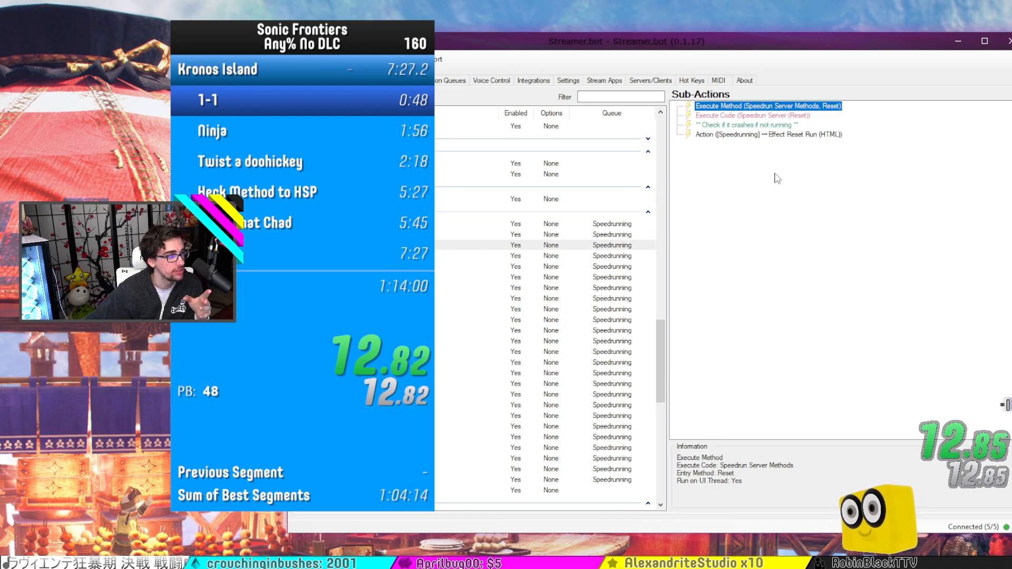
Inspect the Reset Run action's Execute Method sub-action calling the Speedrun Server Reset method
double_click(769, 105)
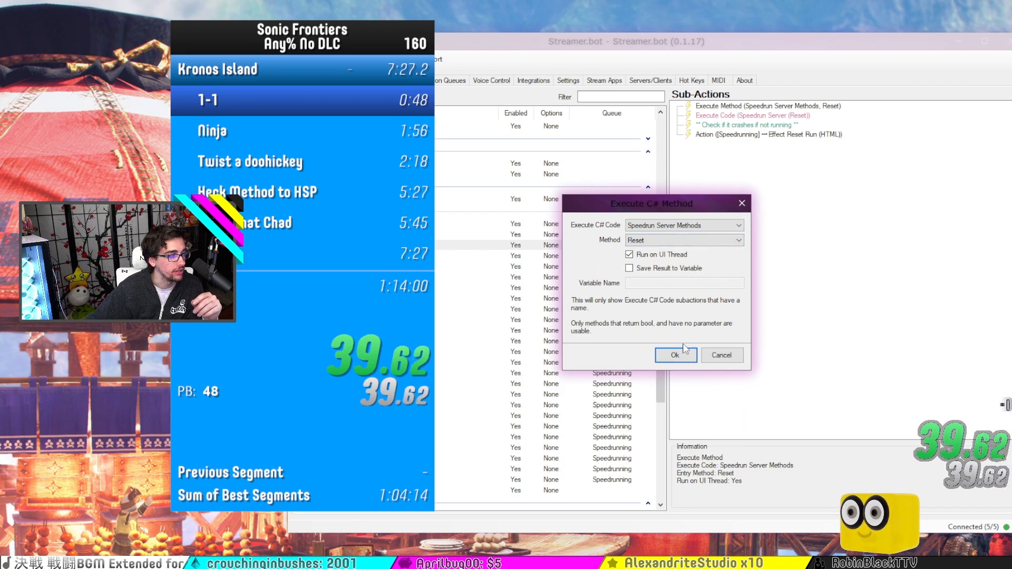
left_click(674, 355)
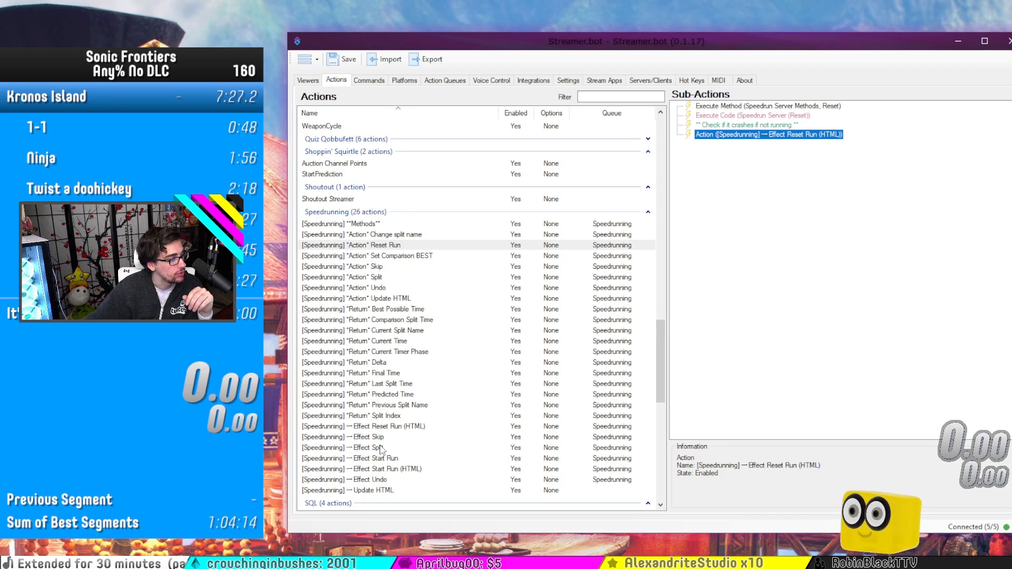
In Effect Reset Run (HTML), set the fillerText argument to 'Welp, better luck next time!'
left_click(363, 426)
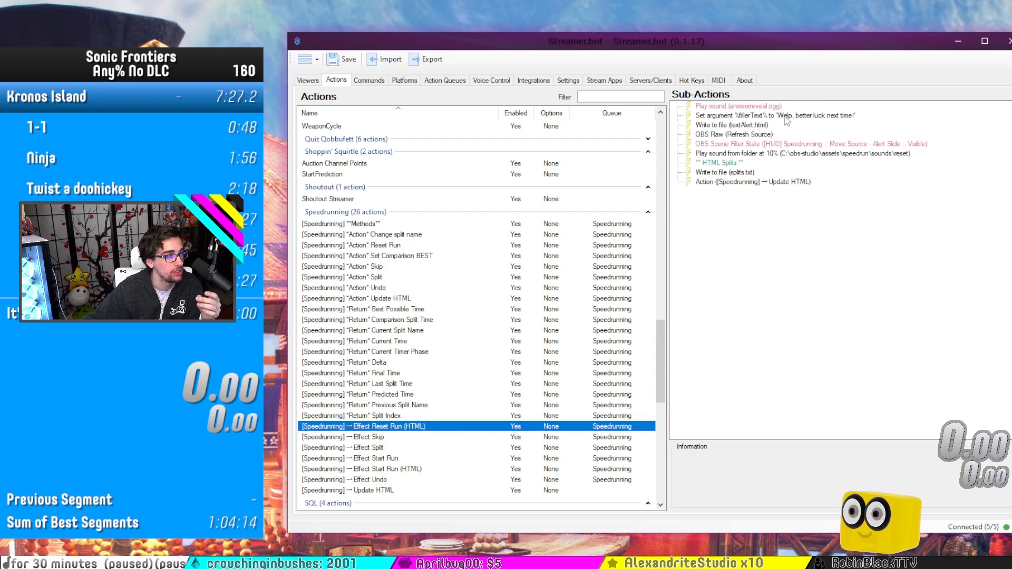
double_click(731, 124)
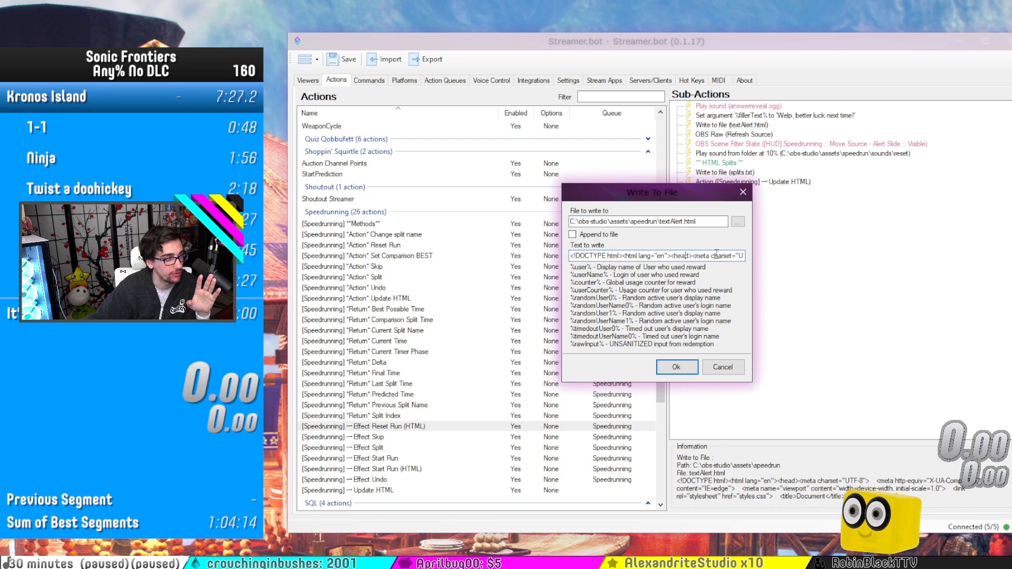
triple_click(660, 256)
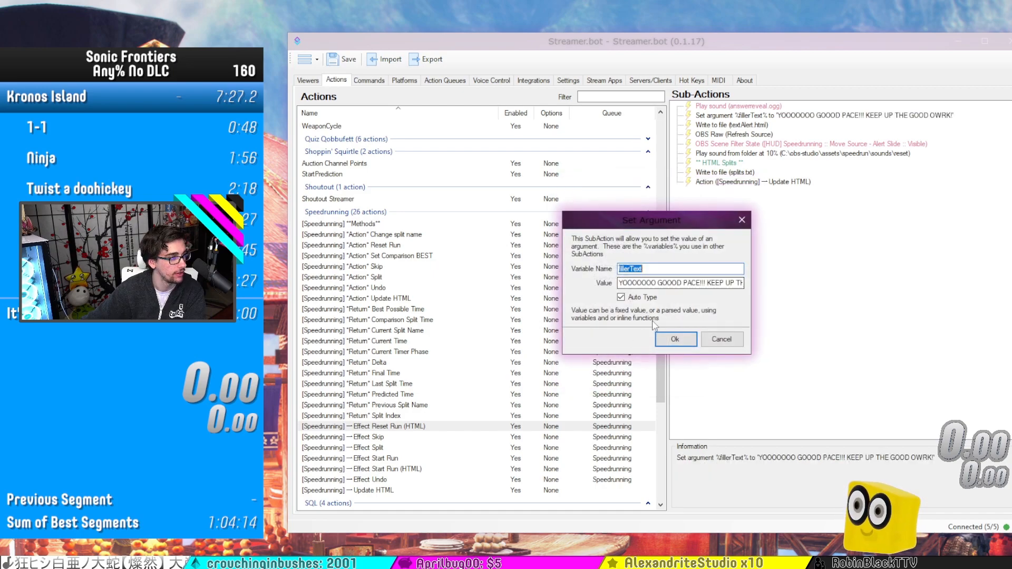
type("Welp, better luck next time!")
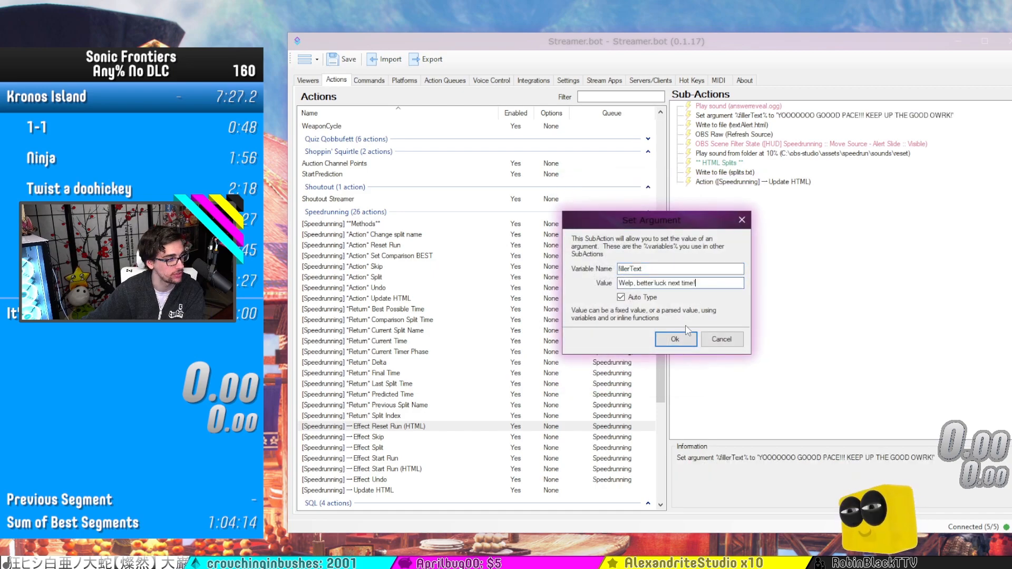
left_click(675, 340)
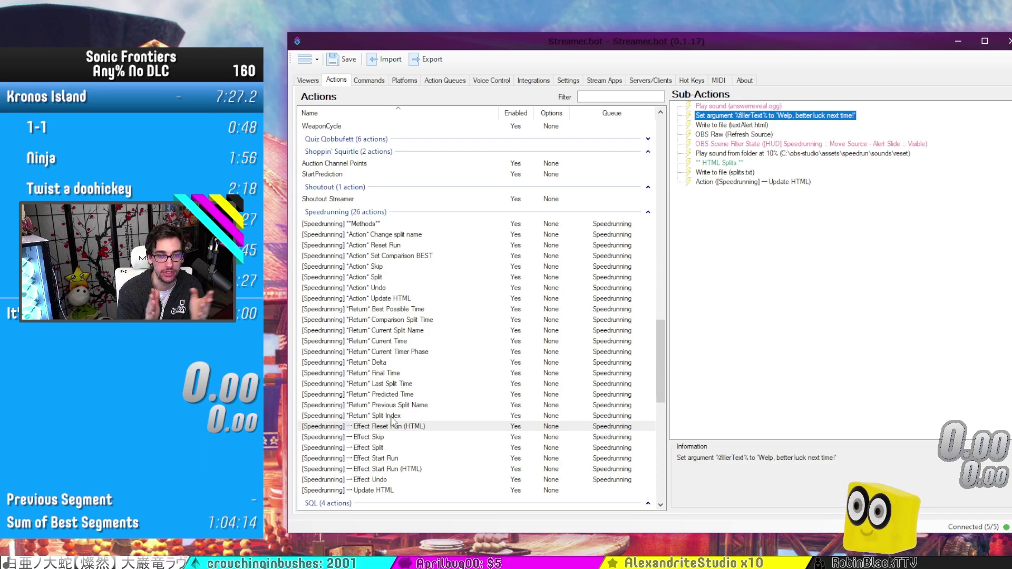
mouse_move(397, 370)
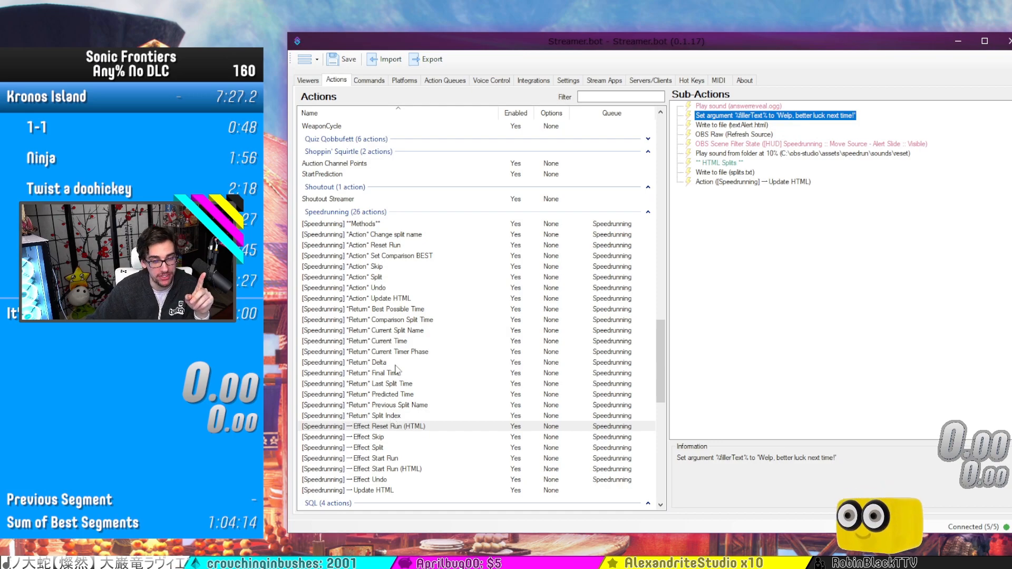
mouse_move(439, 331)
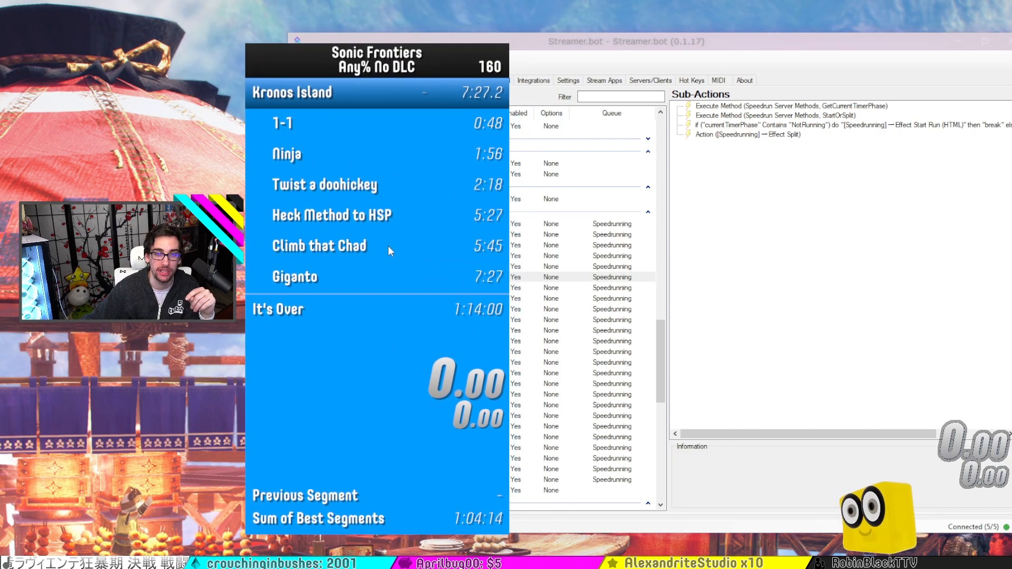
Inspect the Split action's timer-phase method call and its NotRunning if/else start-run condition
right_click(390, 250)
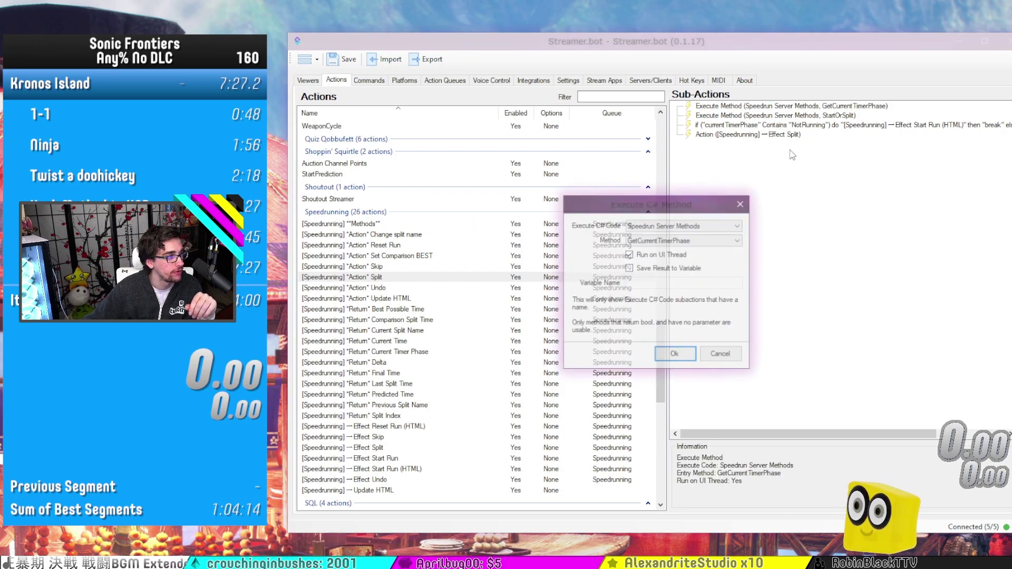
left_click(674, 354)
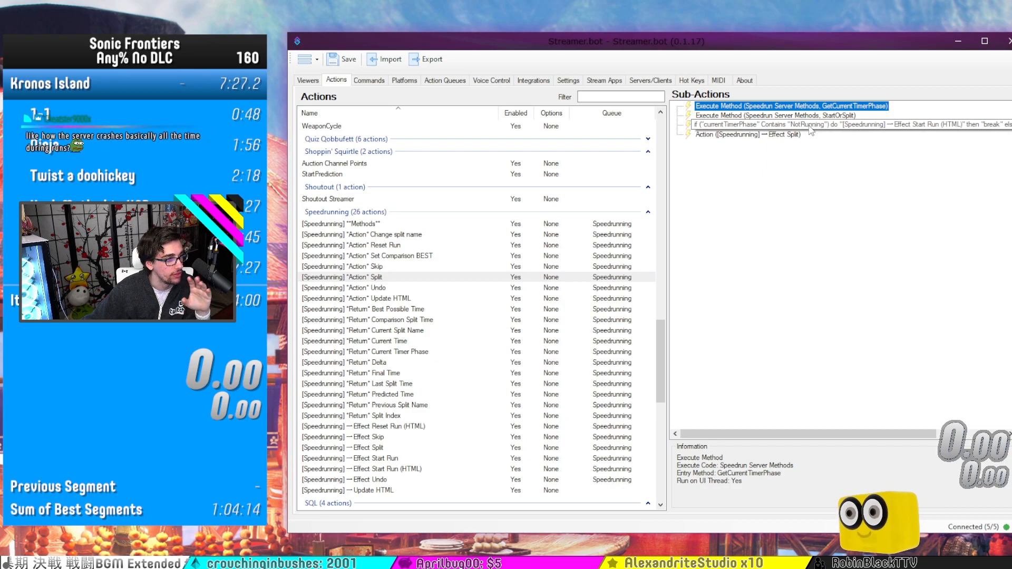
left_click(808, 125)
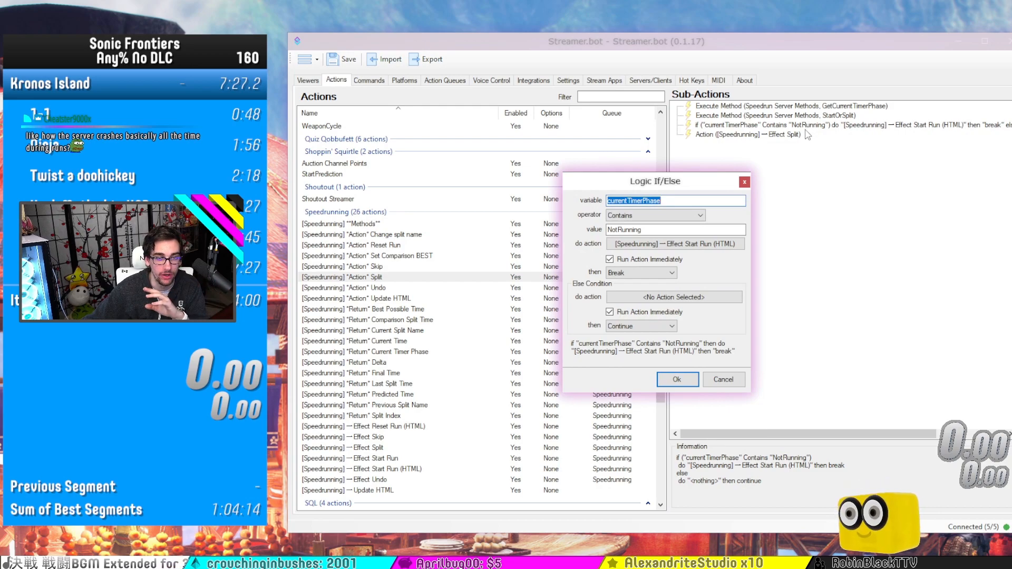
mouse_move(848, 136)
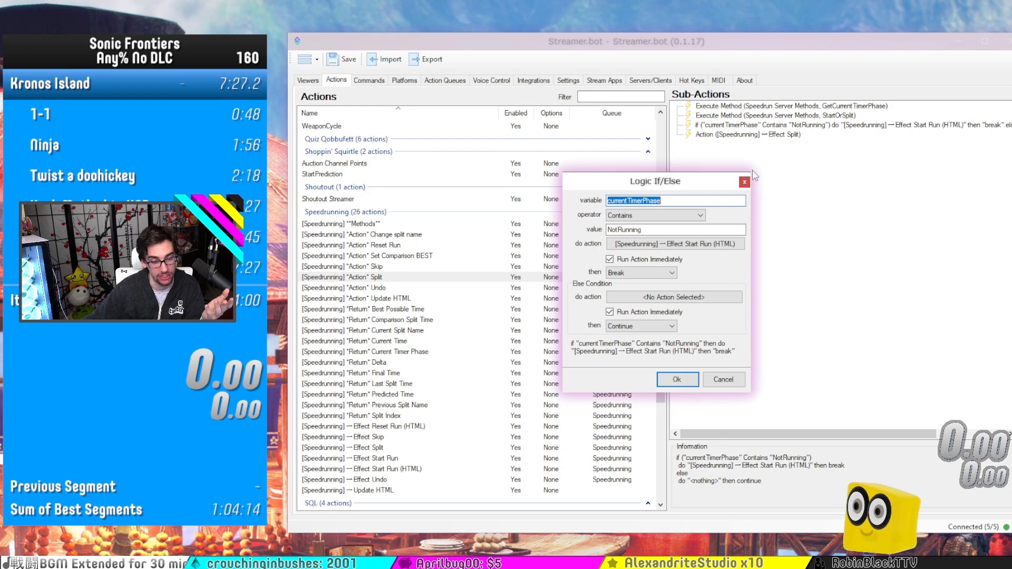
left_click(677, 378)
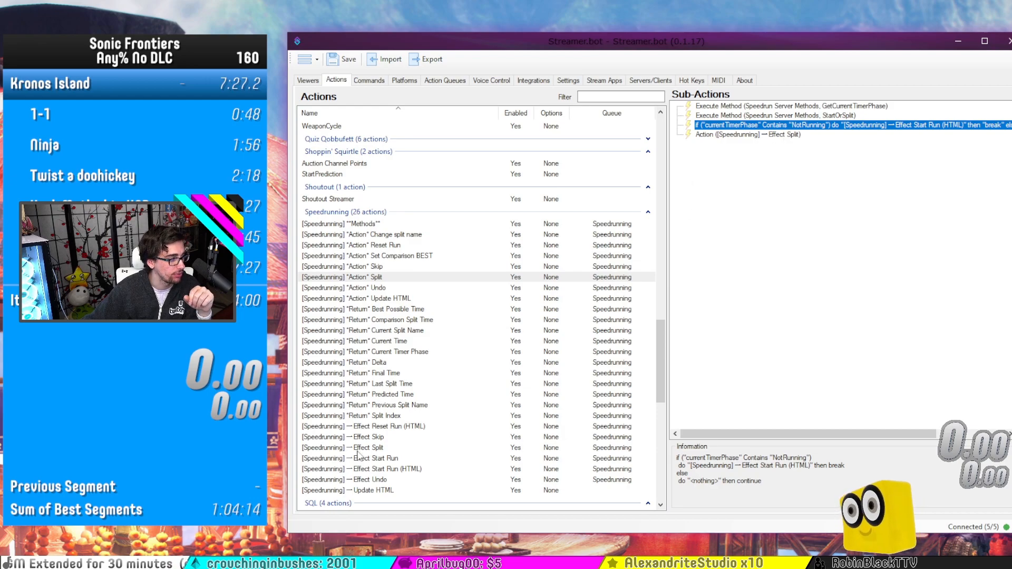
Show the Speedrunning effect action that builds the split-status message from split name, delta and time
left_click(359, 447)
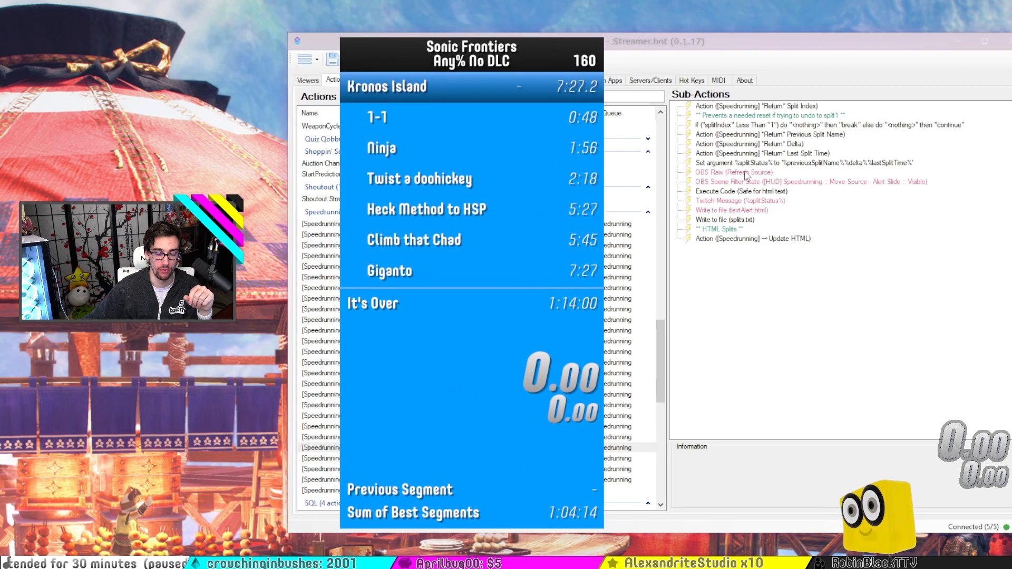
mouse_move(504, 213)
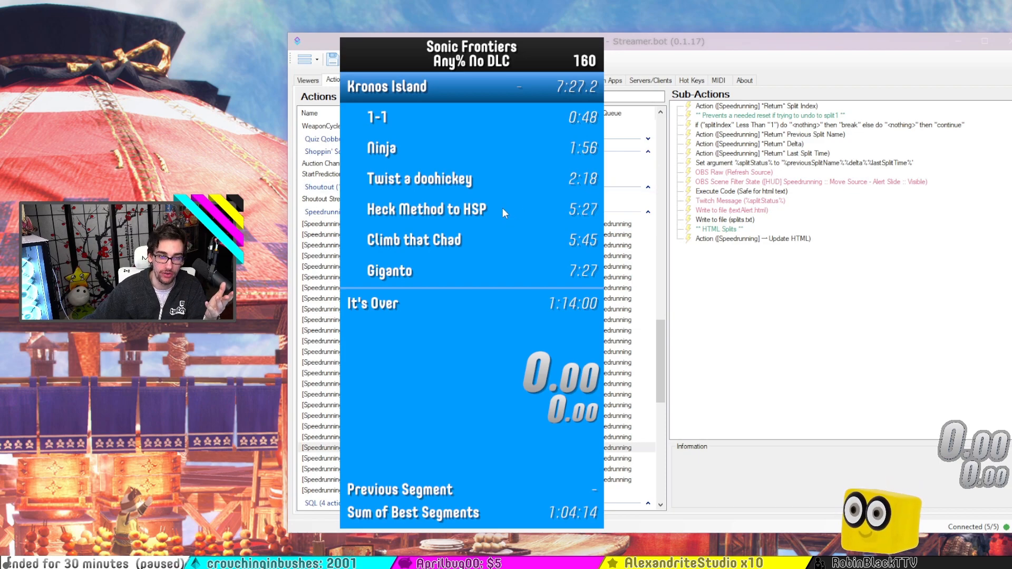
mouse_move(420, 302)
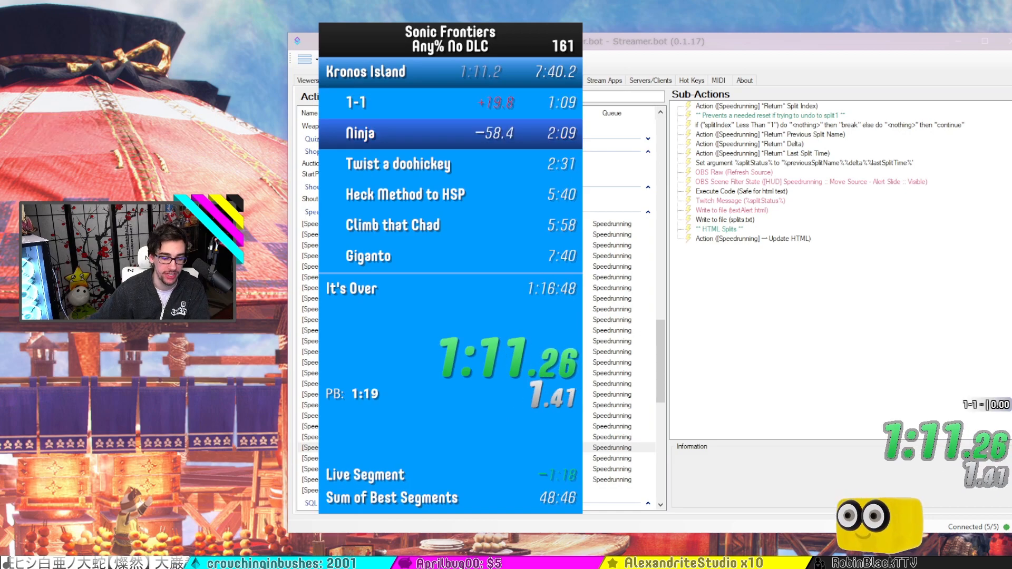
mouse_move(417, 318)
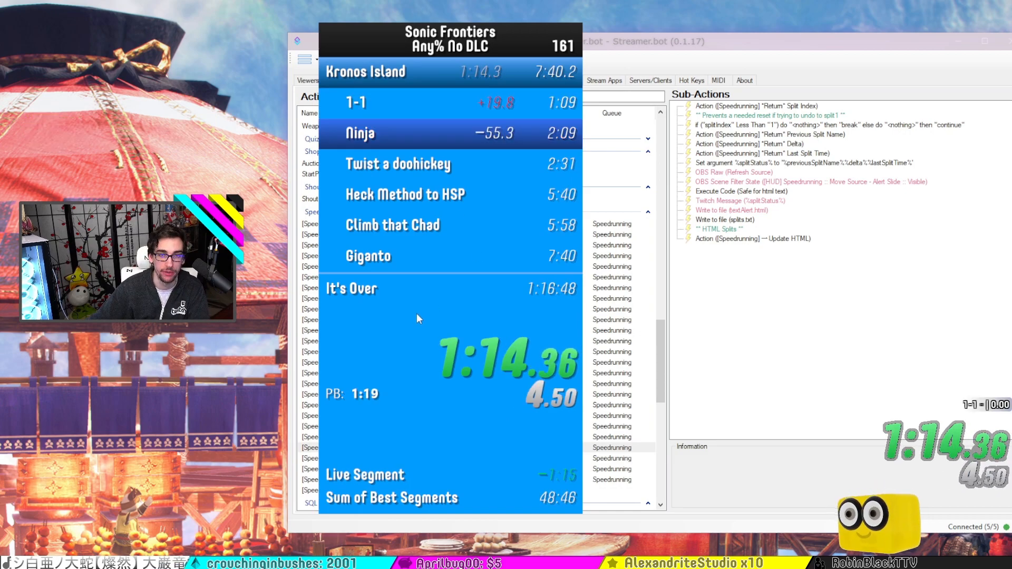